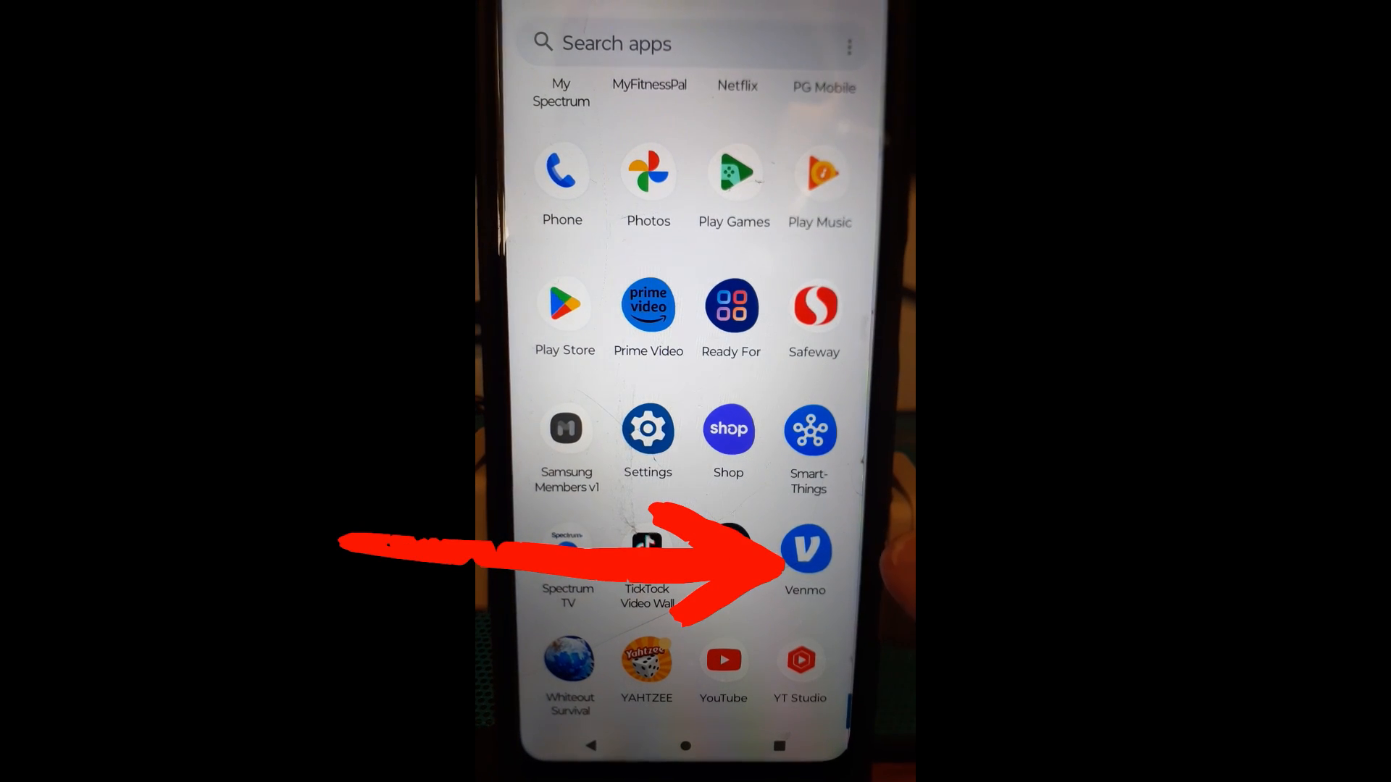
Launch Venmo from the app drawer to reach its home feed.
{"action": "left_click", "coordinate": [806, 548]}
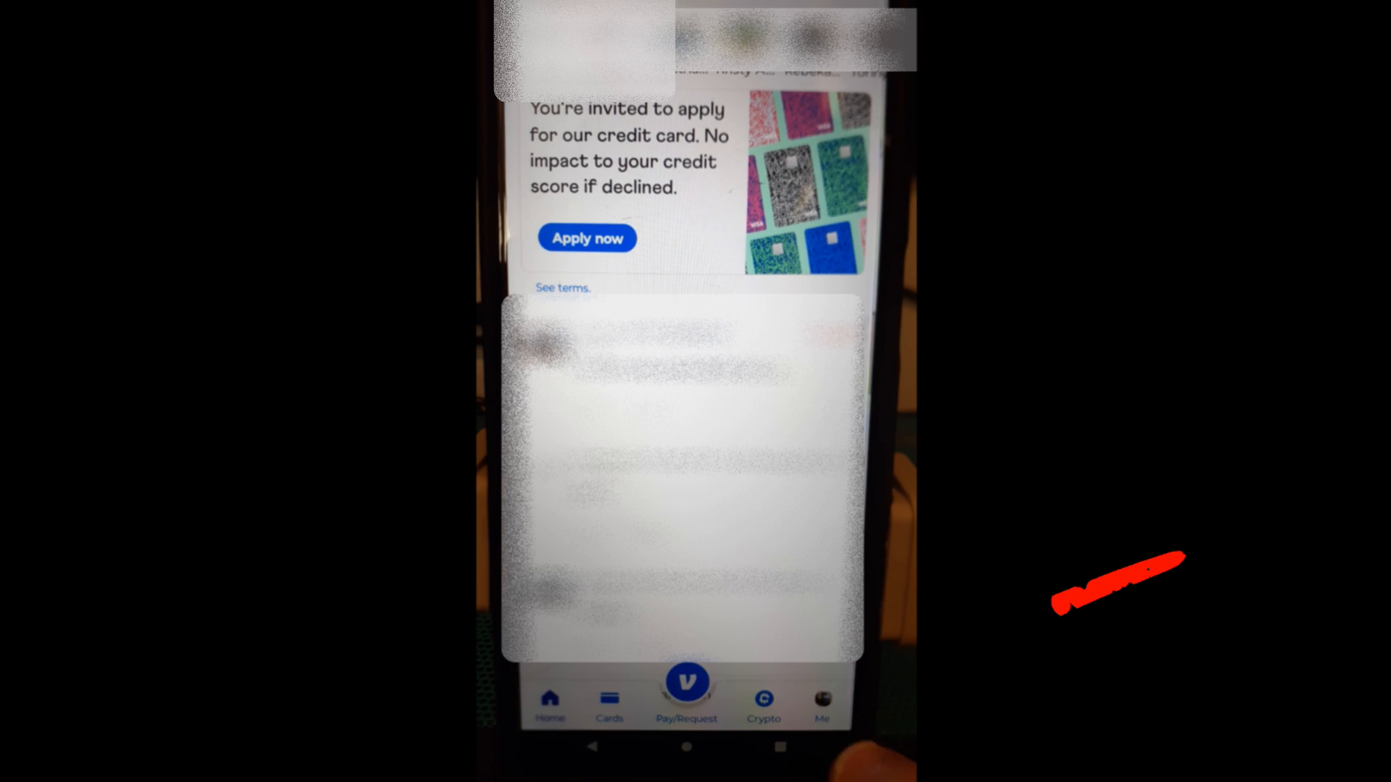
Open the Me tab to show the profile with friends and group options.
{"action": "left_click", "coordinate": [819, 700]}
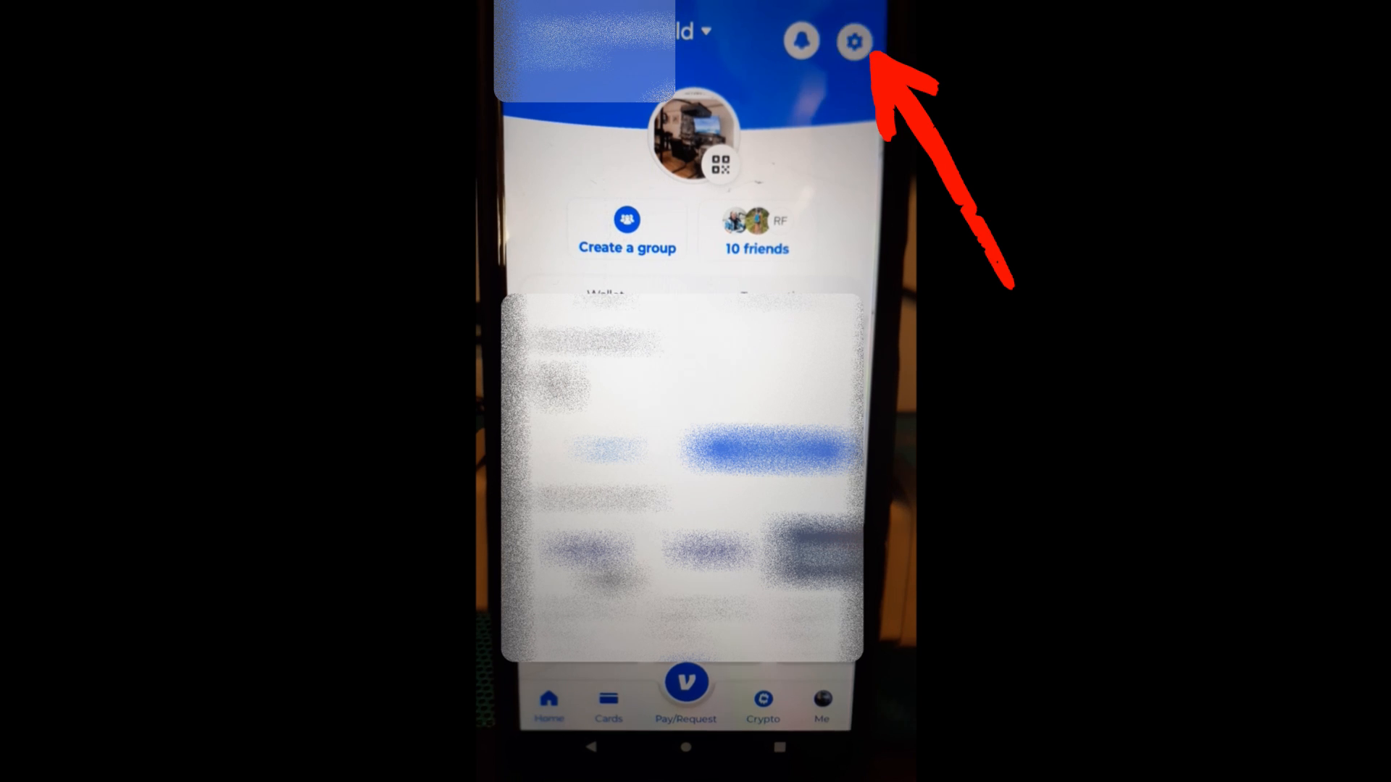
Open account settings through the top-right gear icon.
{"action": "left_click", "coordinate": [852, 42]}
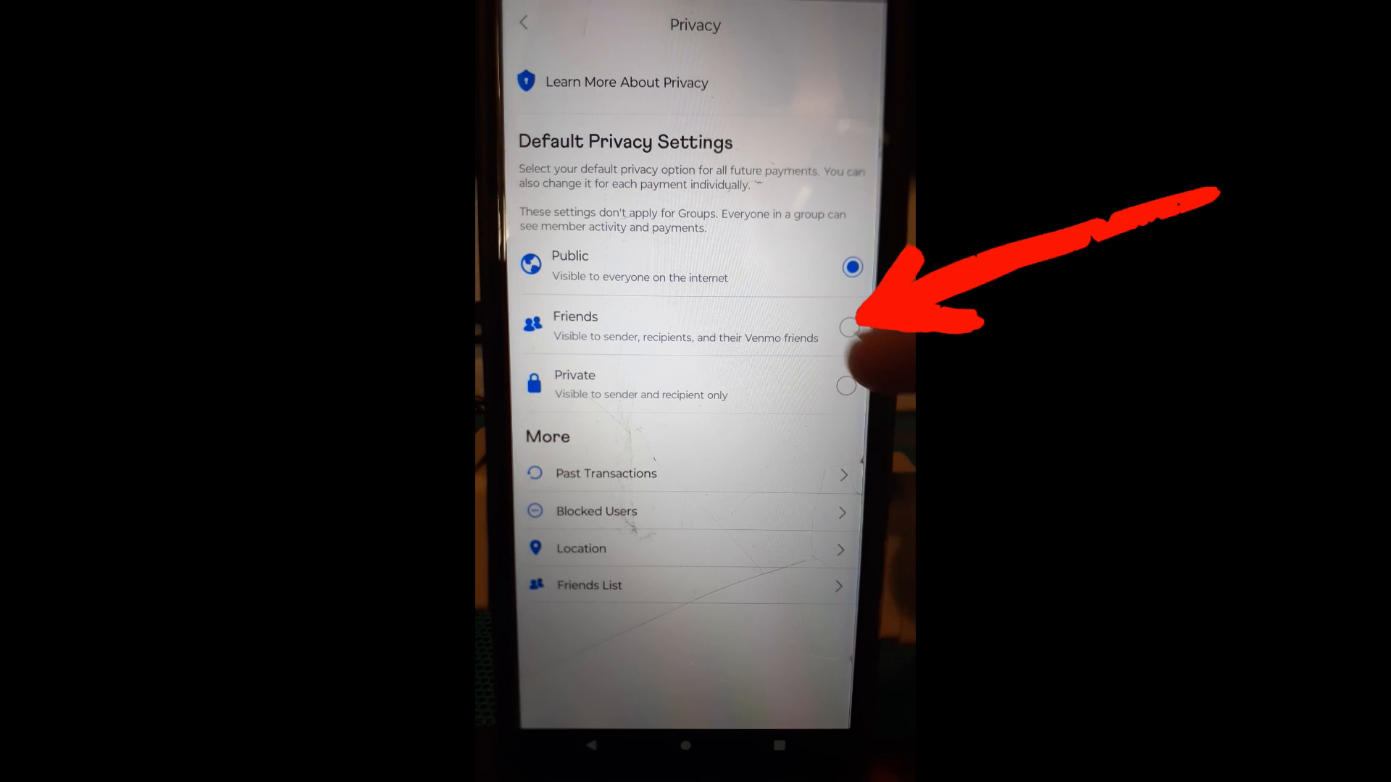
Select Friends as default payment privacy and confirm with Change Anyway.
{"action": "left_click", "coordinate": [845, 329]}
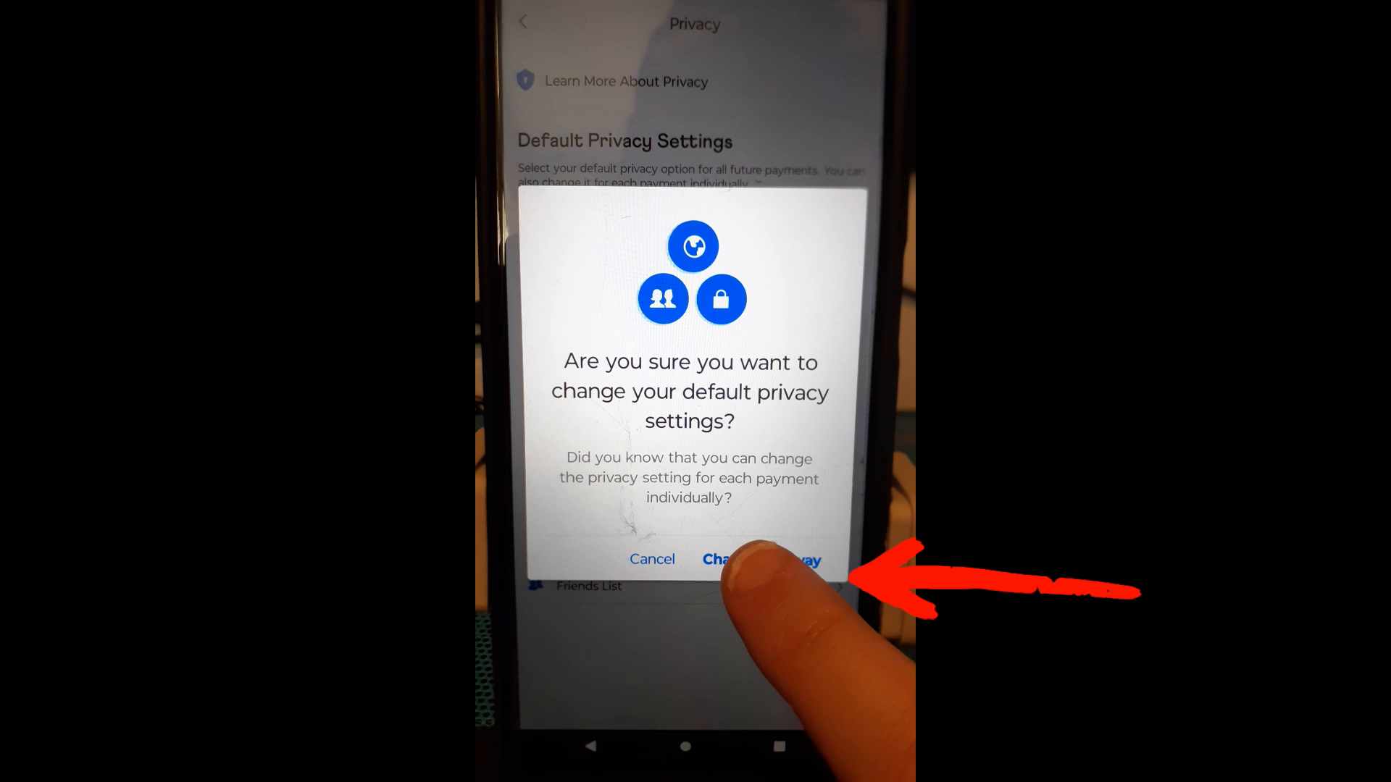
{"action": "left_click", "coordinate": [759, 559]}
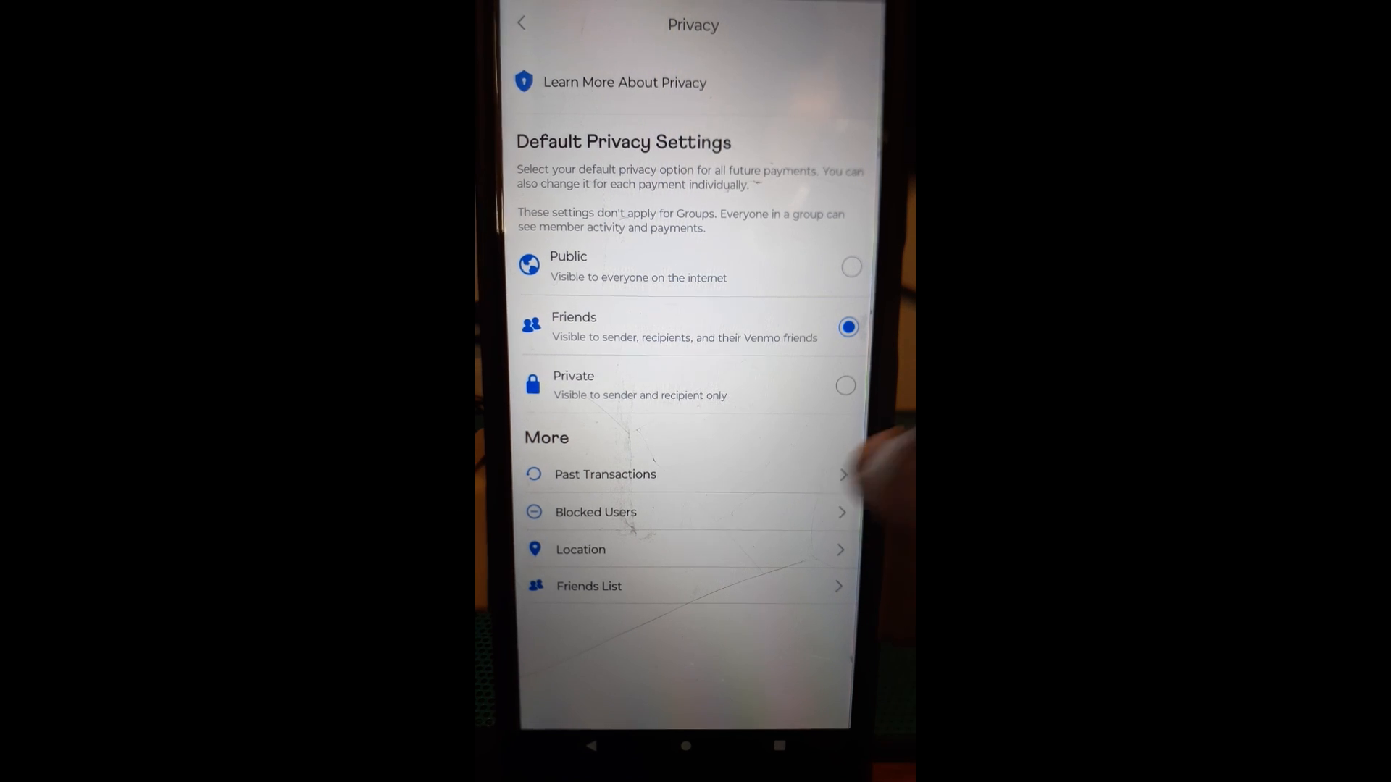
{"action": "left_click", "coordinate": [605, 474]}
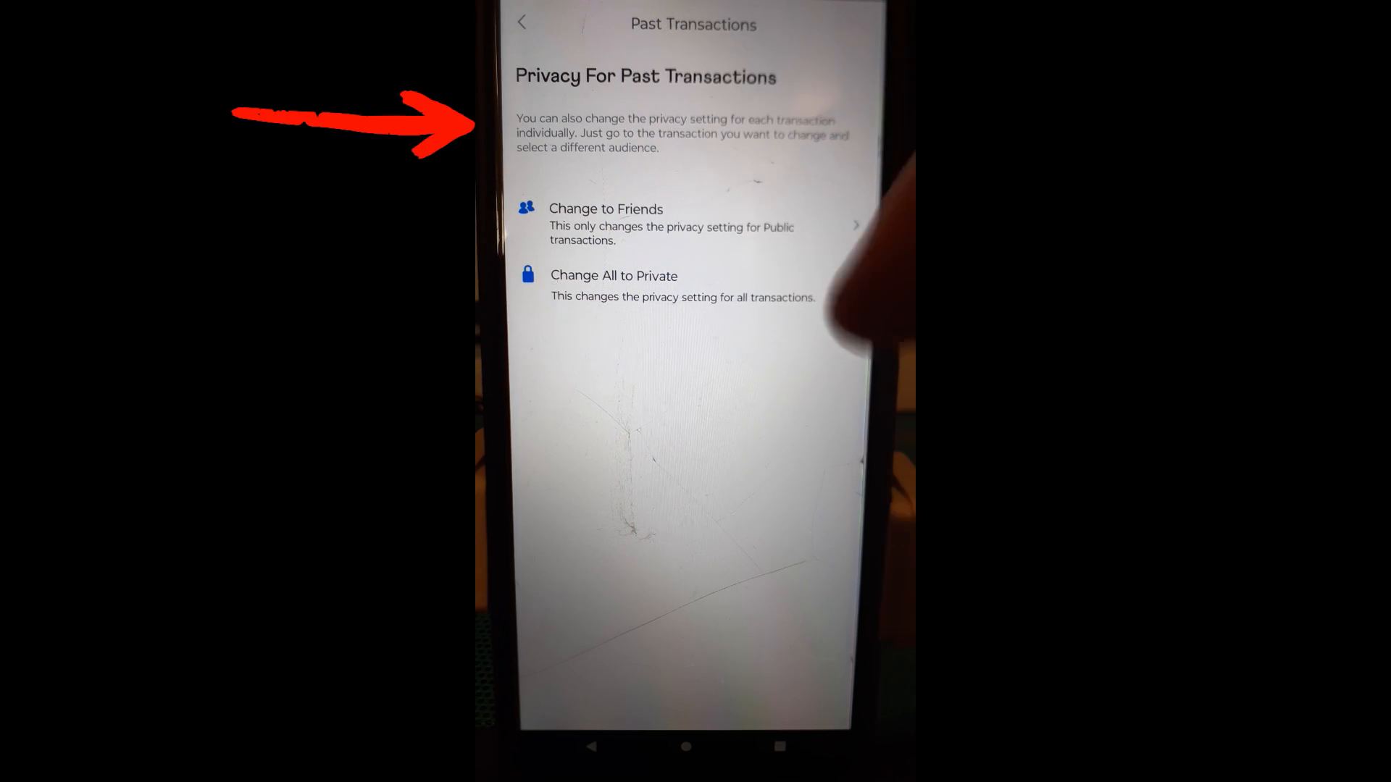
{"action": "mouse_move", "coordinate": [675, 53]}
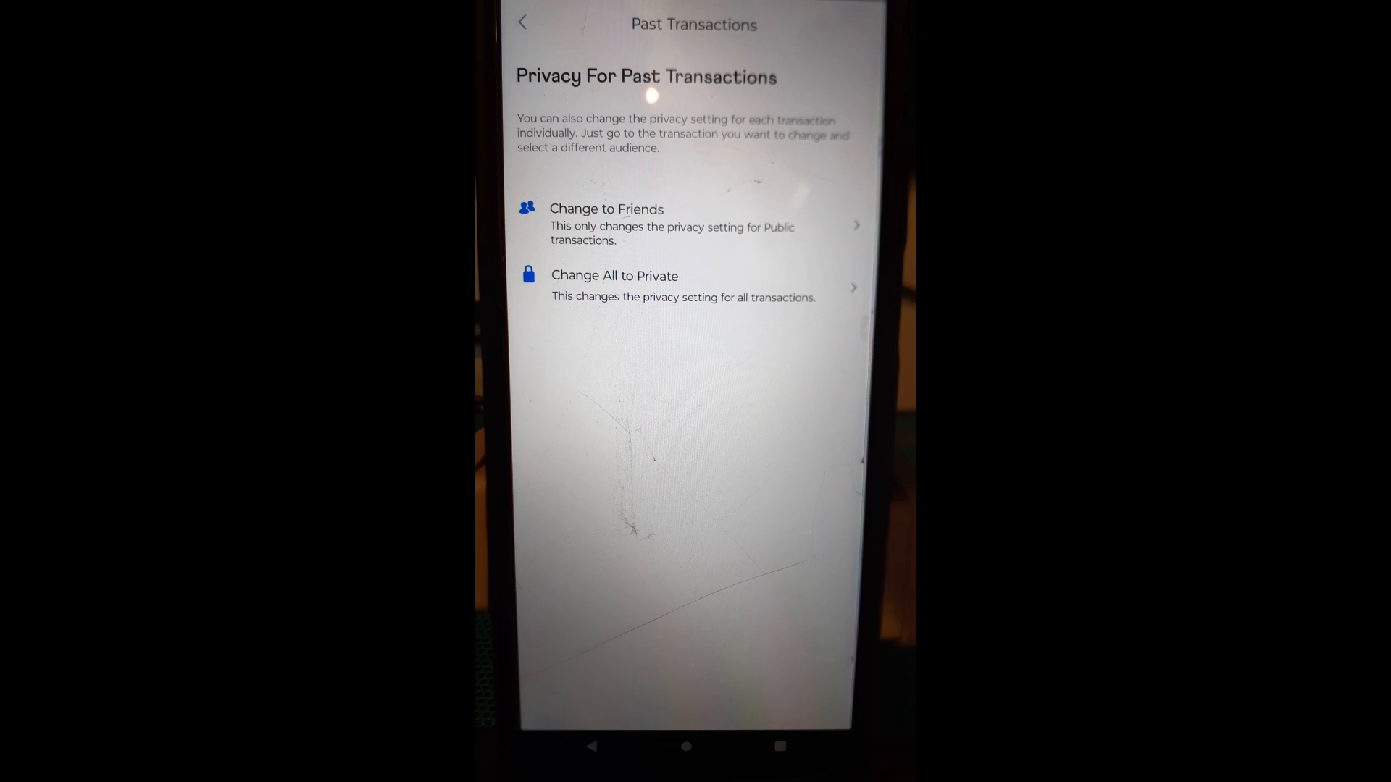
{"action": "left_click", "coordinate": [522, 23]}
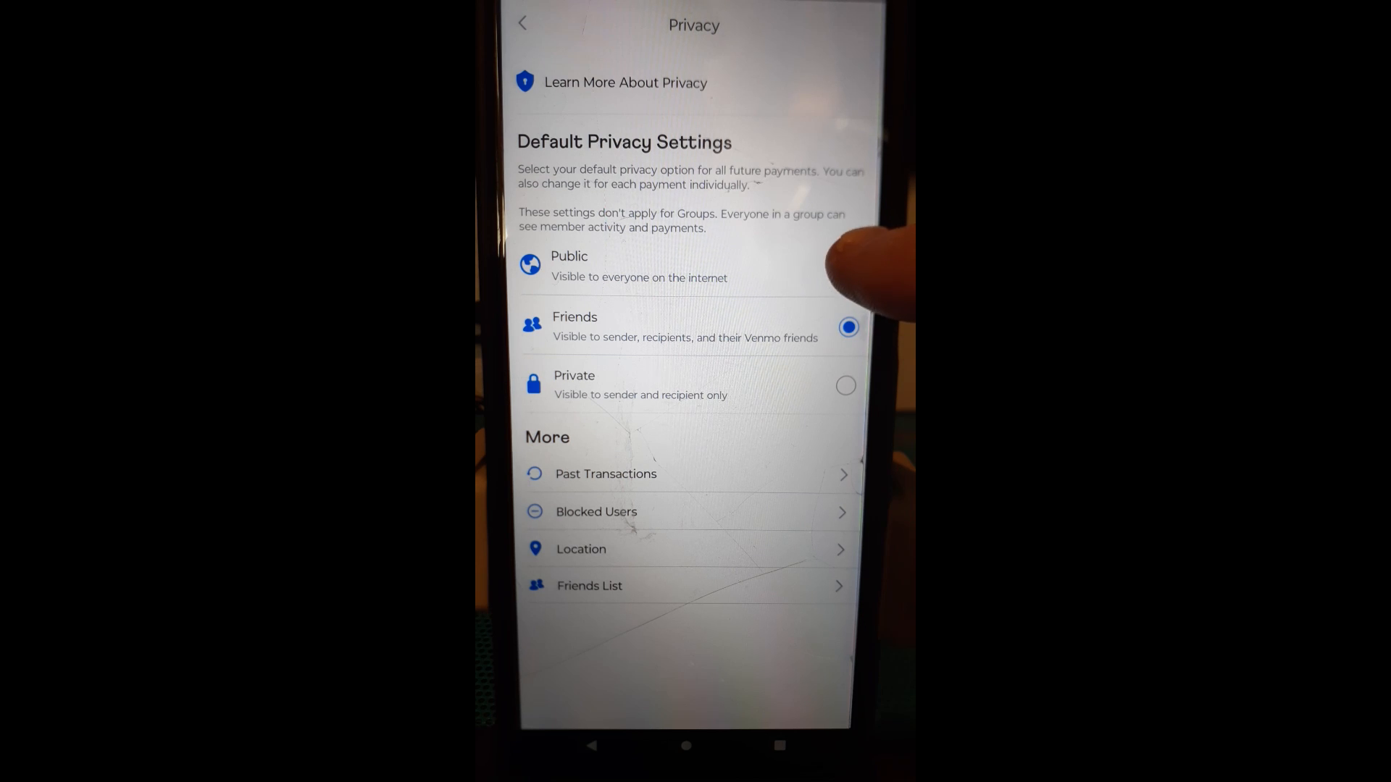
Switch default payment privacy back to Public, confirming with Change Anyway after one cancel.
{"action": "left_click", "coordinate": [843, 385]}
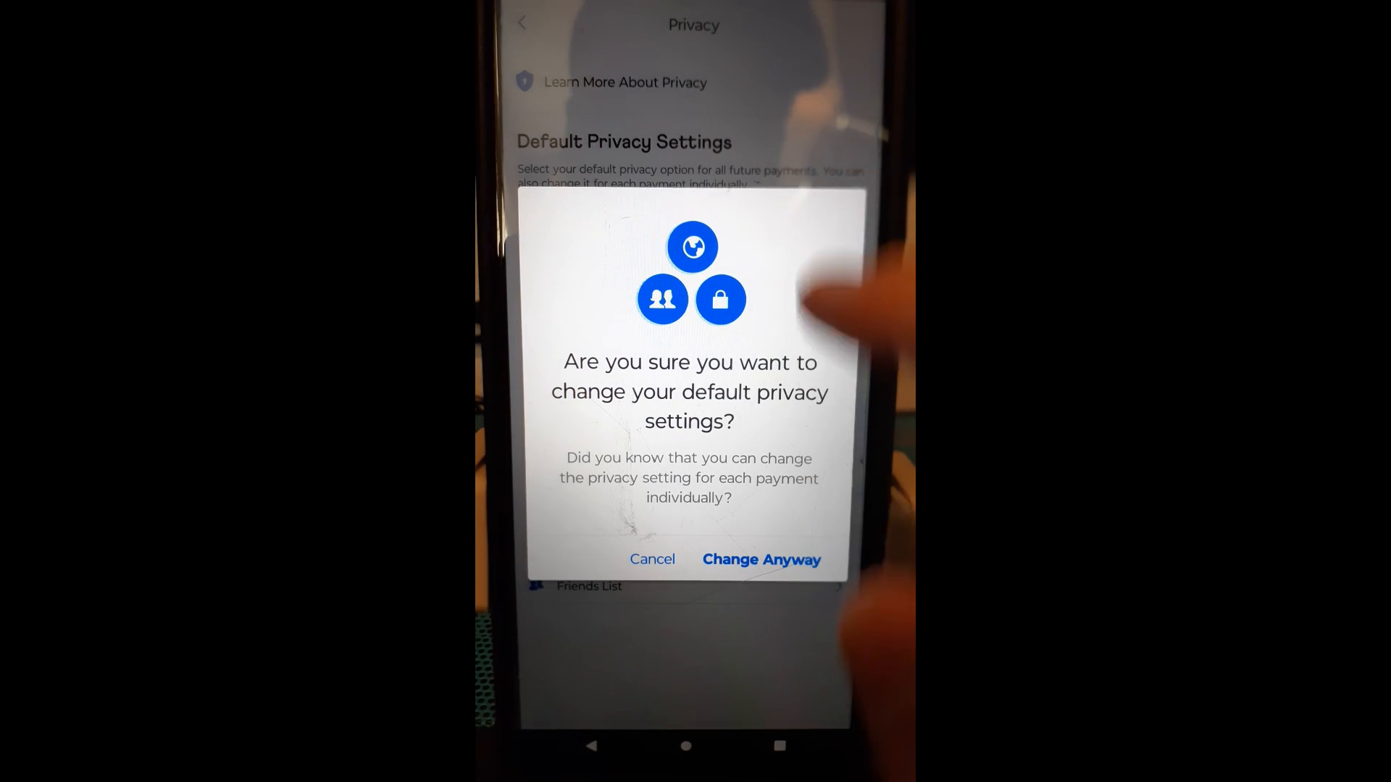
{"action": "left_click", "coordinate": [760, 559]}
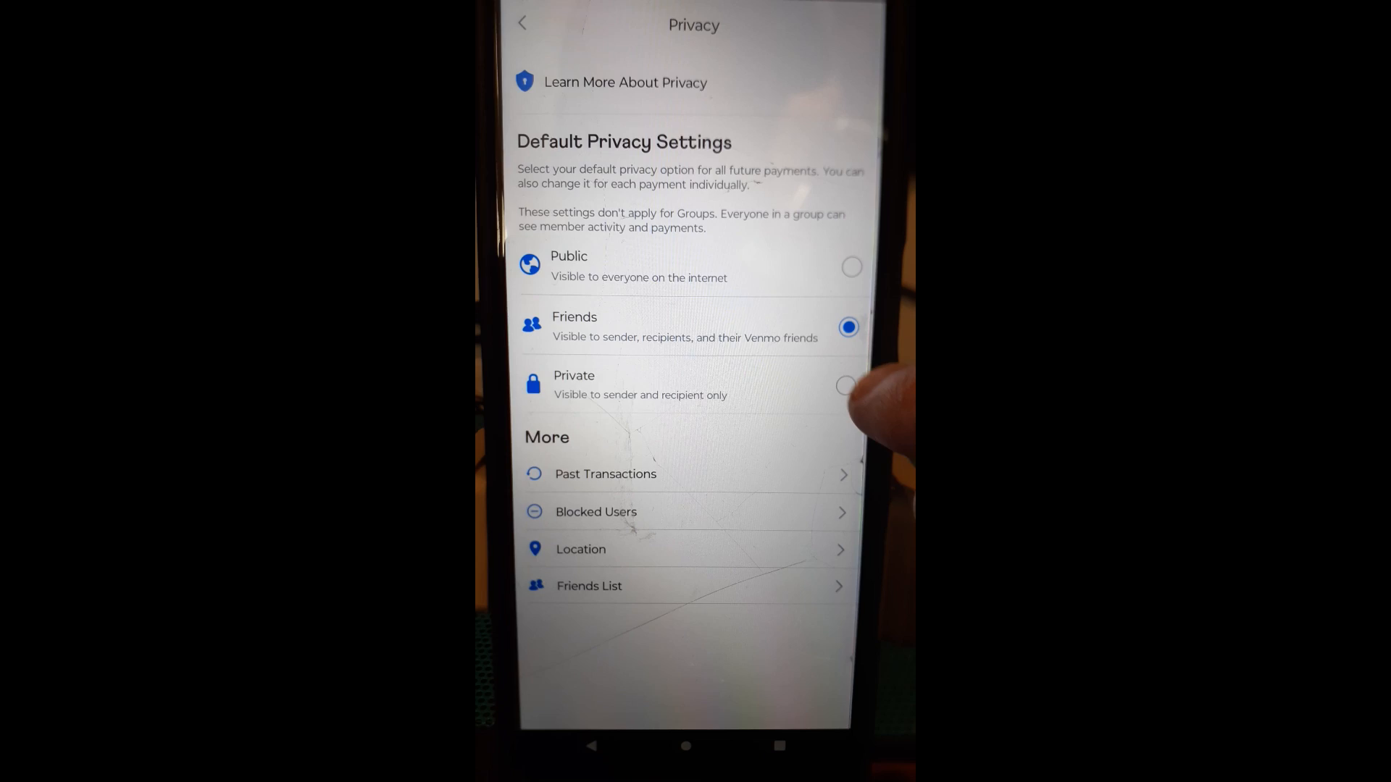
{"action": "left_click", "coordinate": [846, 386]}
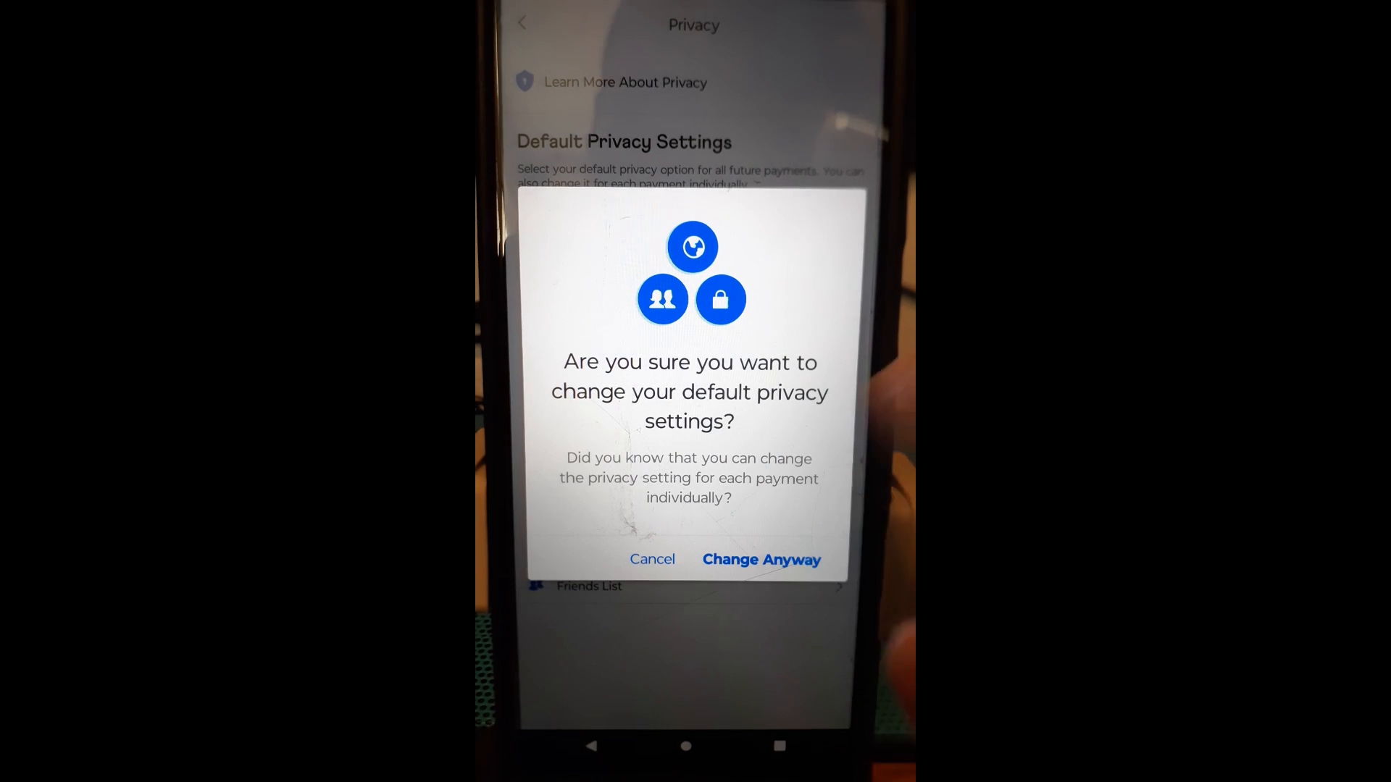
{"action": "left_click", "coordinate": [759, 560]}
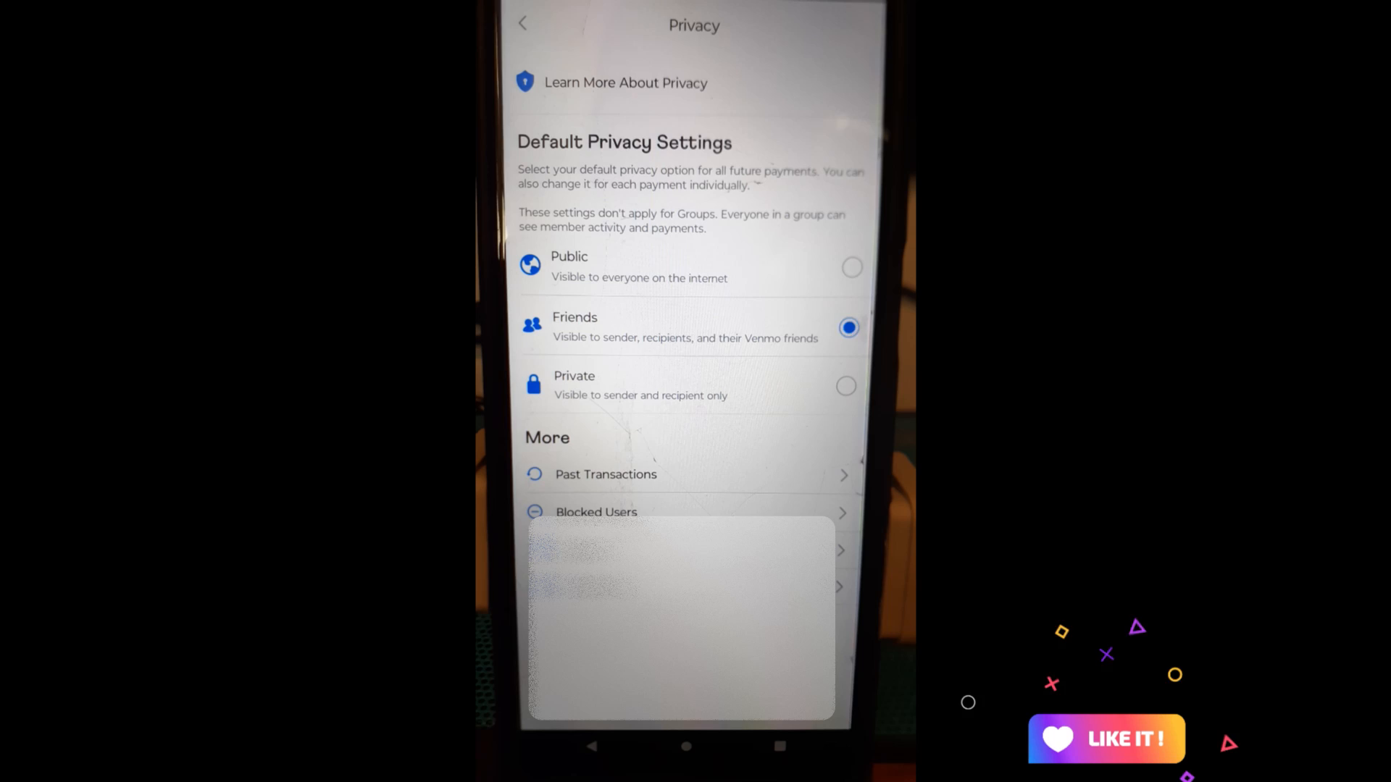
{"action": "left_click", "coordinate": [849, 268]}
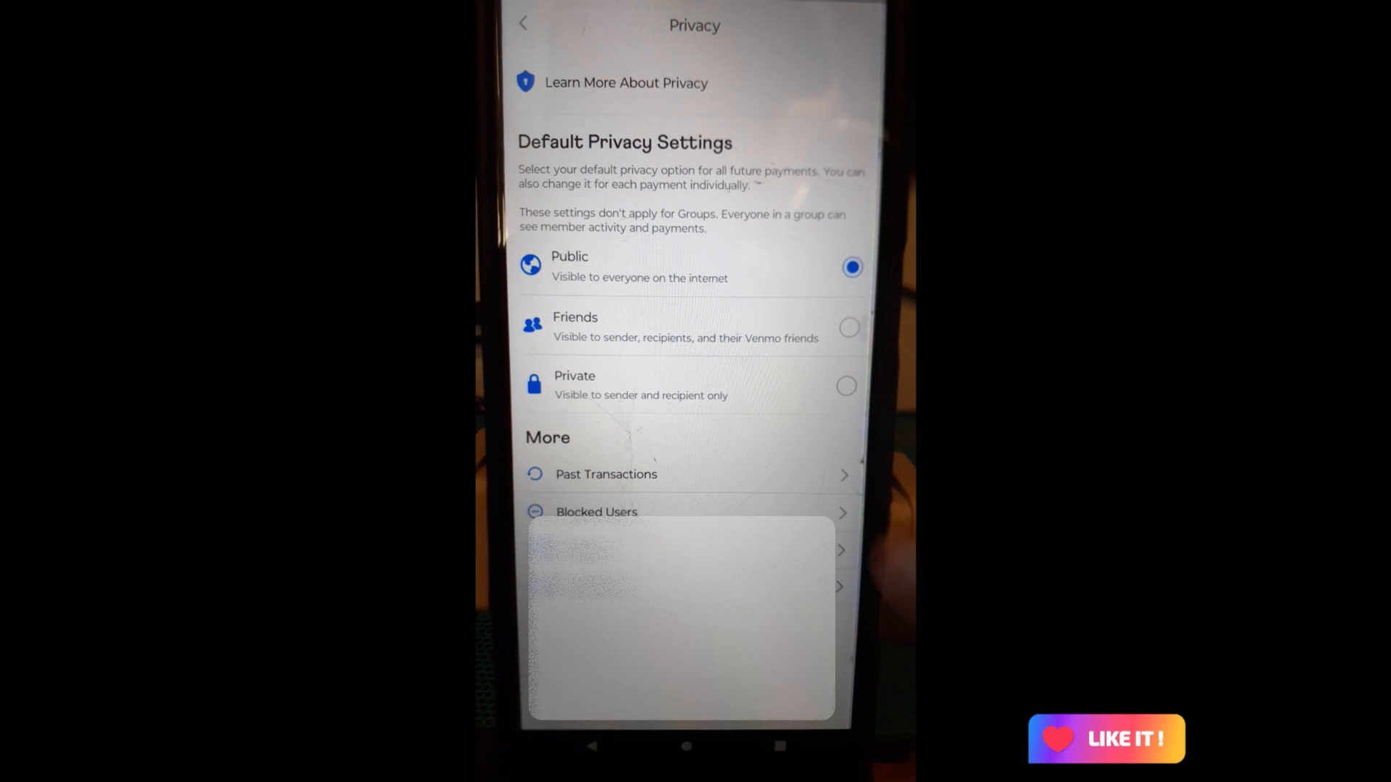